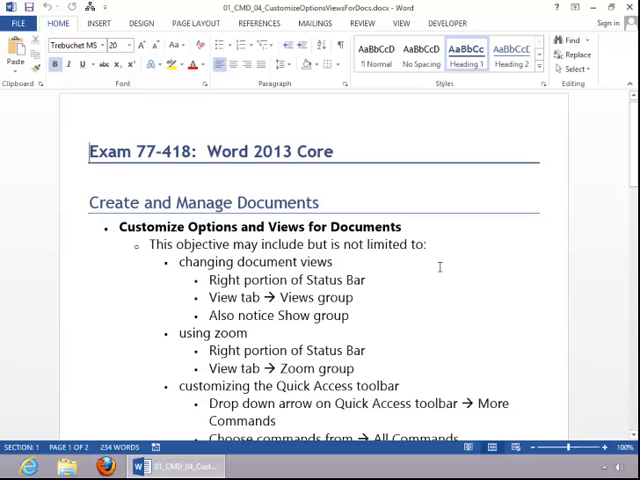
Step: Show the View ribbon with its document view and zoom commands
{"action": "left_click", "coordinate": [404, 24]}
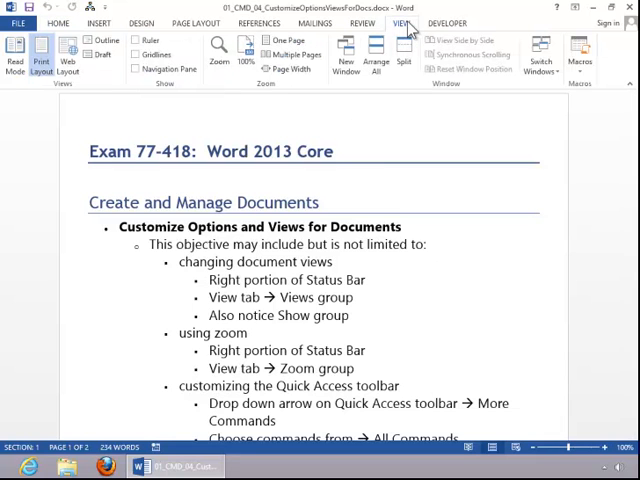
{"action": "mouse_move", "coordinate": [76, 88]}
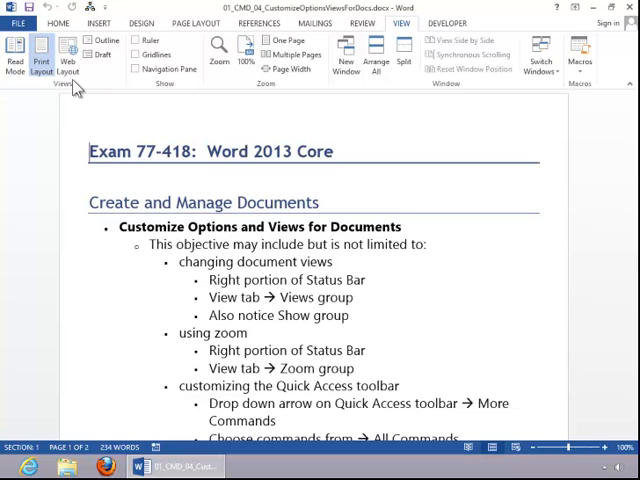
{"action": "mouse_move", "coordinate": [162, 56]}
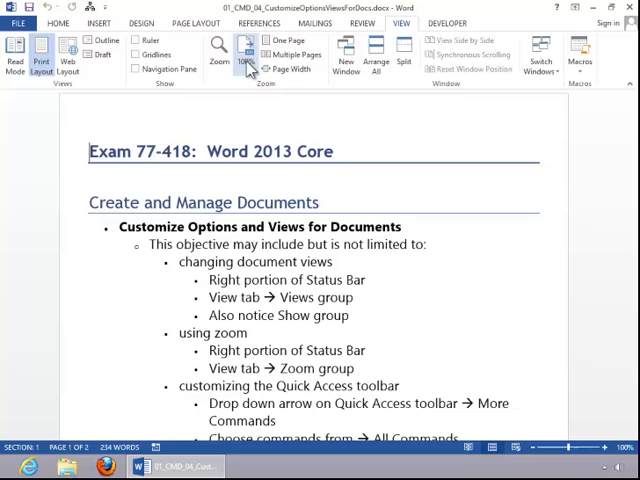
{"action": "mouse_move", "coordinate": [294, 56]}
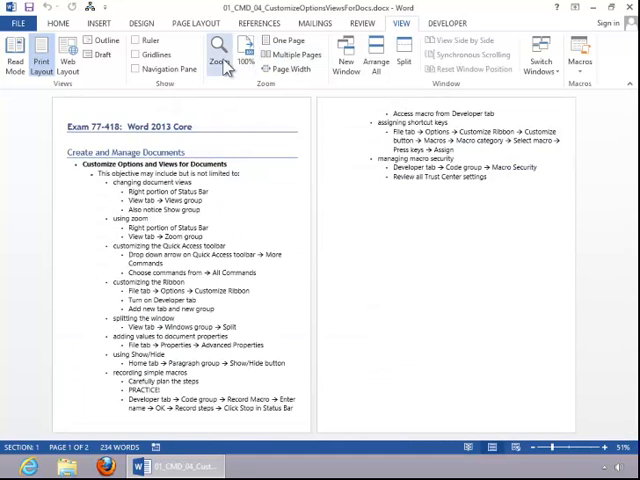
Step: Return to 100% single-page zoom, check a preset in the Zoom dialog, and close it
{"action": "left_click", "coordinate": [218, 52]}
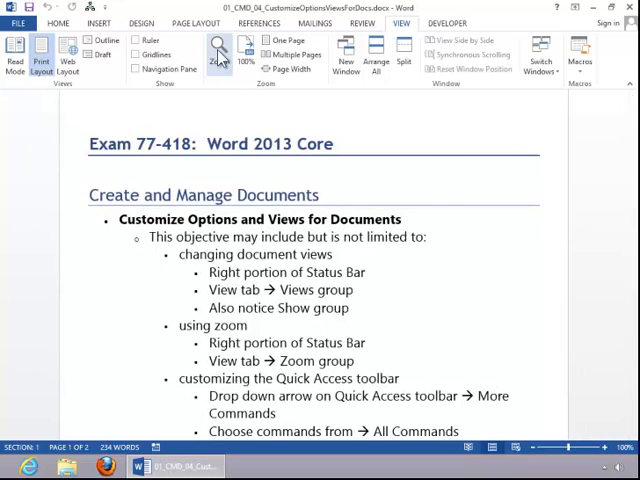
{"action": "left_click", "coordinate": [218, 52]}
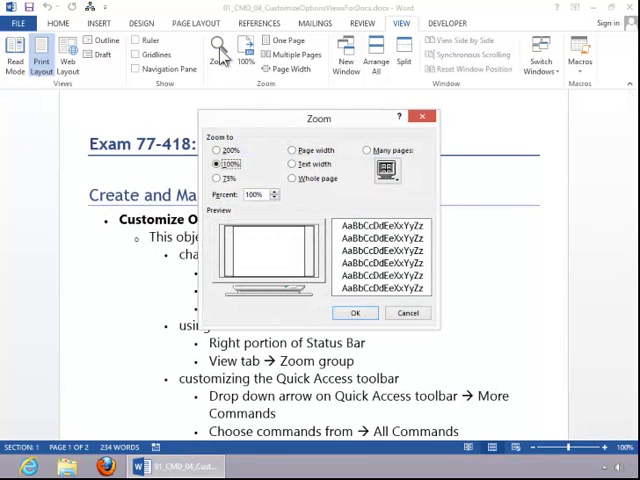
{"action": "left_click", "coordinate": [216, 148]}
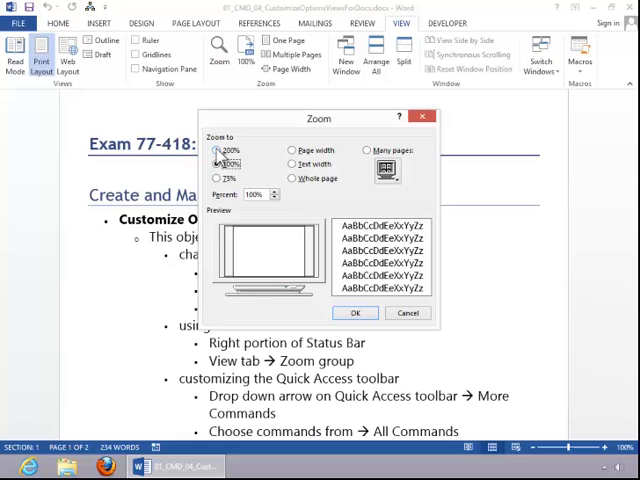
{"action": "left_click", "coordinate": [356, 312]}
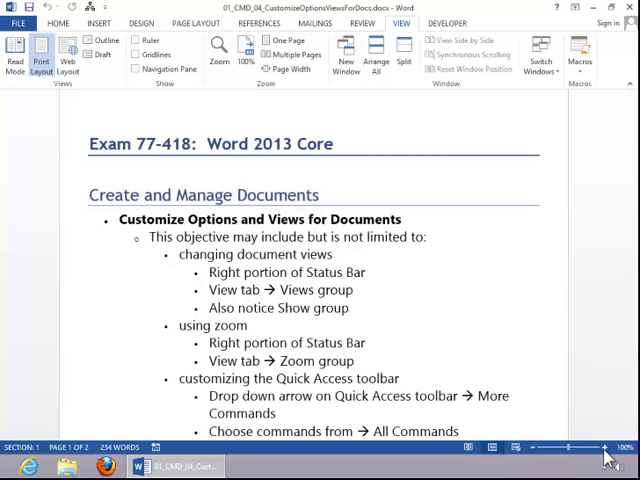
{"action": "mouse_move", "coordinate": [604, 448]}
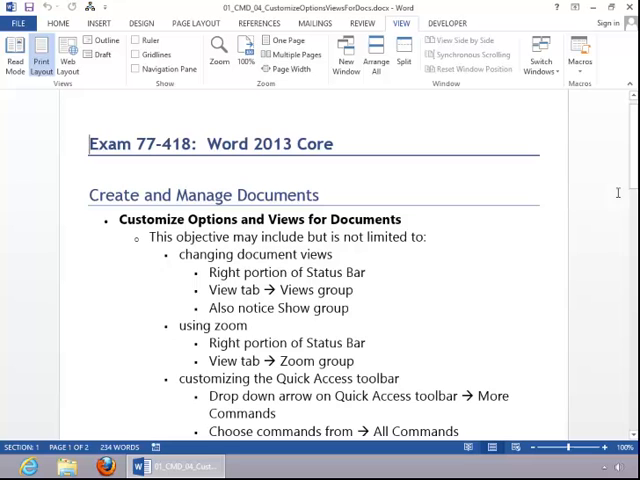
Step: Add Equation Options from All Commands to the Quick Access Toolbar
{"action": "scroll", "scroll_direction": "down", "scroll_amount": 3}
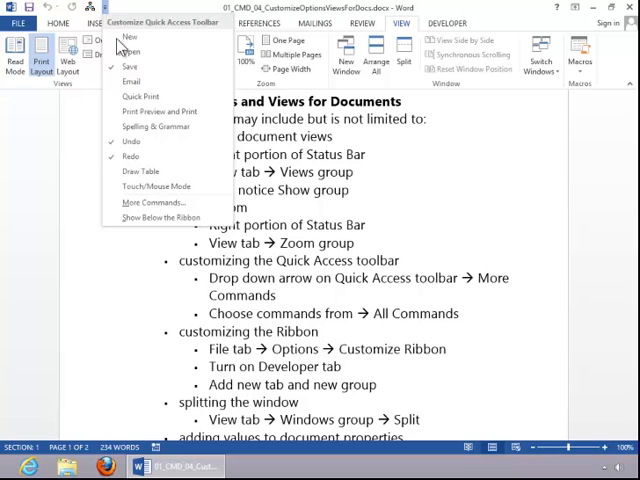
{"action": "left_click", "coordinate": [150, 204]}
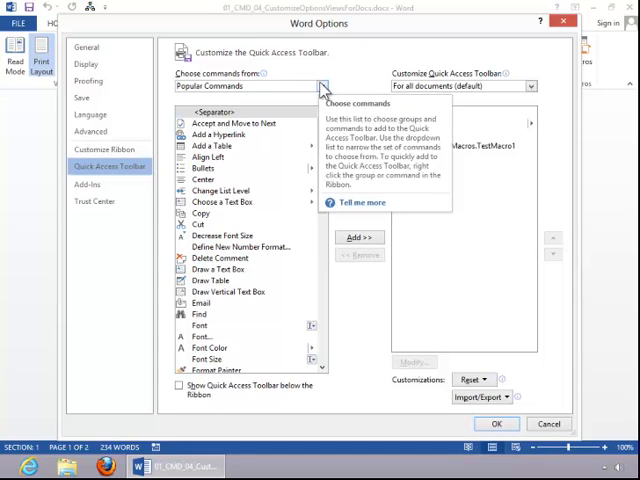
{"action": "left_click", "coordinate": [322, 86]}
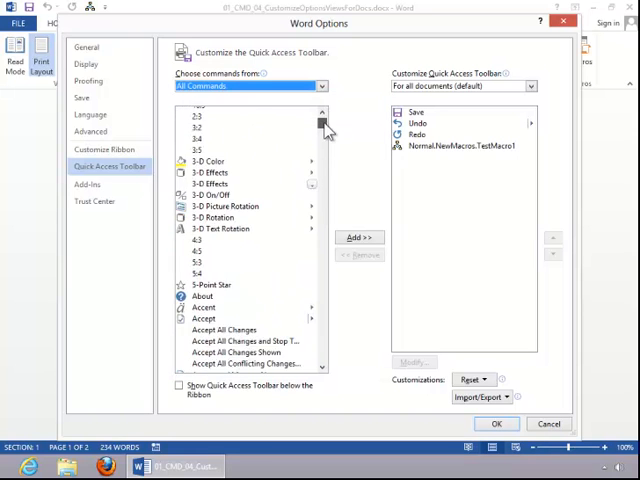
{"action": "scroll", "scroll_direction": "down", "scroll_amount": 3}
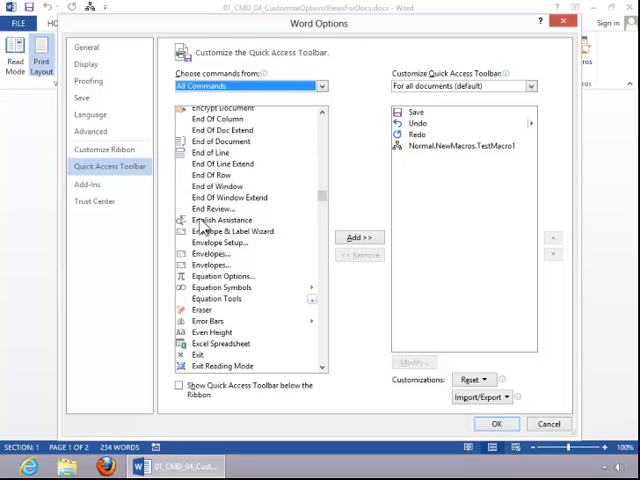
{"action": "mouse_move", "coordinate": [204, 308]}
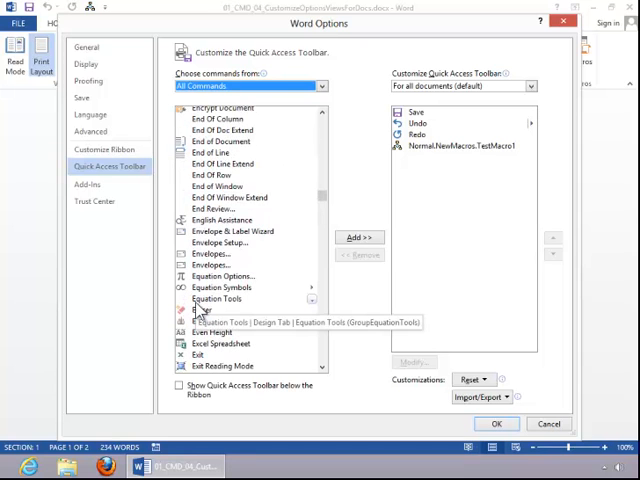
{"action": "mouse_move", "coordinate": [224, 280]}
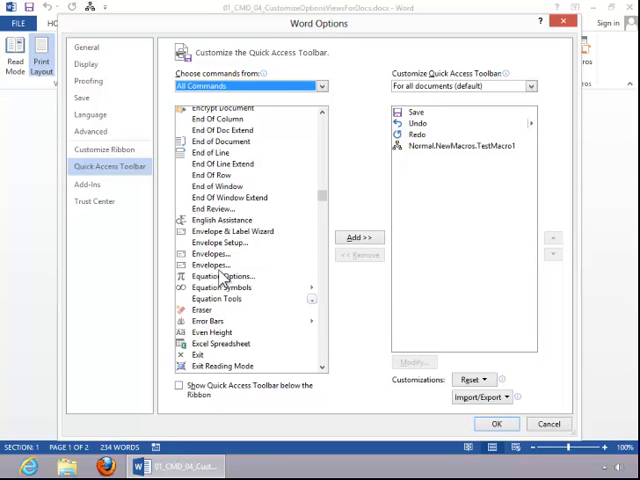
{"action": "left_click", "coordinate": [224, 276]}
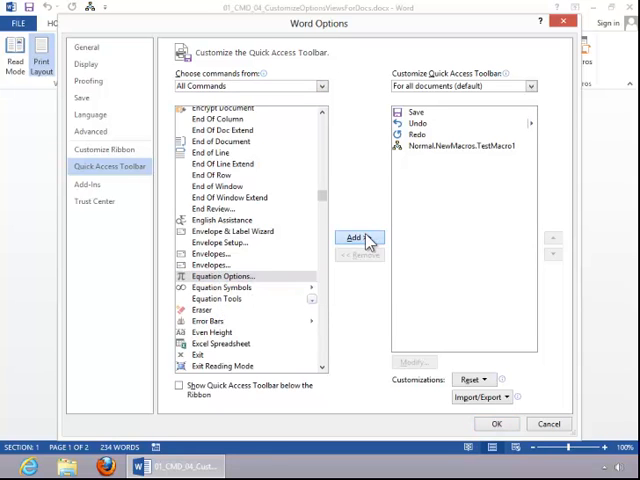
{"action": "left_click", "coordinate": [360, 236]}
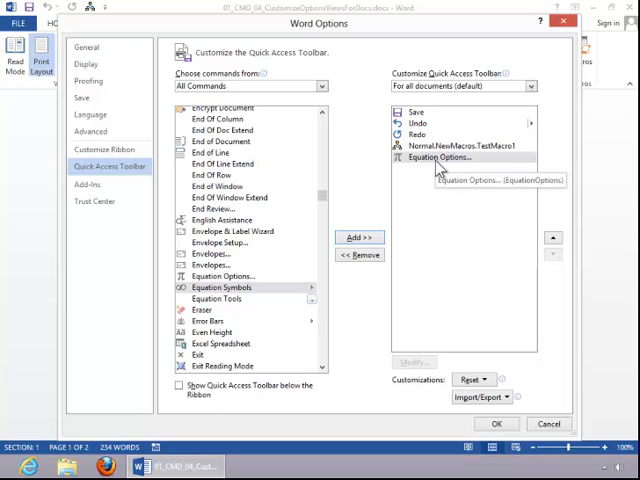
{"action": "mouse_move", "coordinate": [456, 436]}
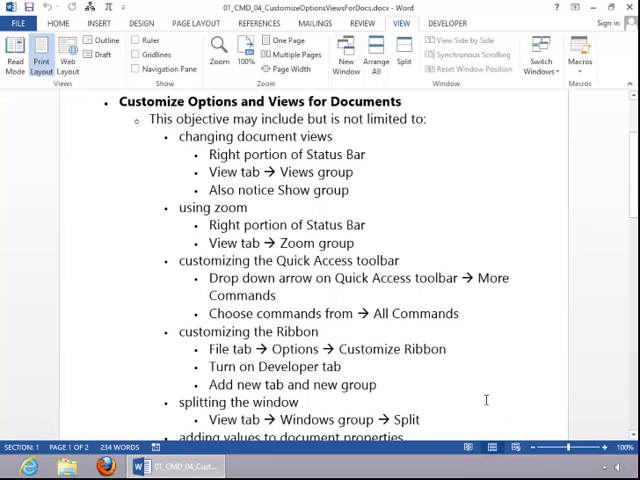
Step: Create a new ribbon tab in Customize Ribbon and rename it CustomTab
{"action": "left_click", "coordinate": [16, 22]}
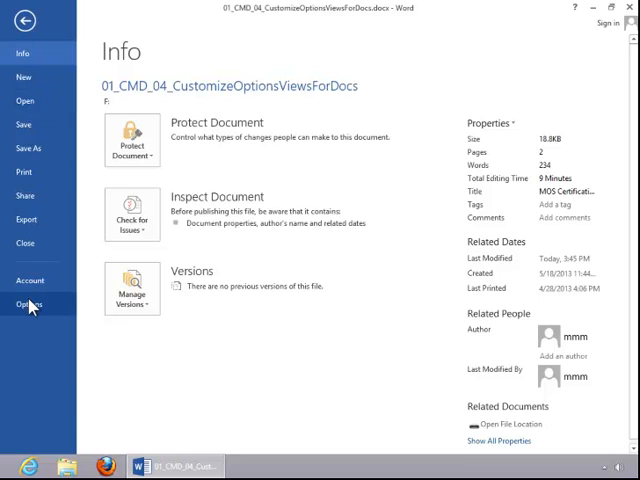
{"action": "left_click", "coordinate": [30, 304]}
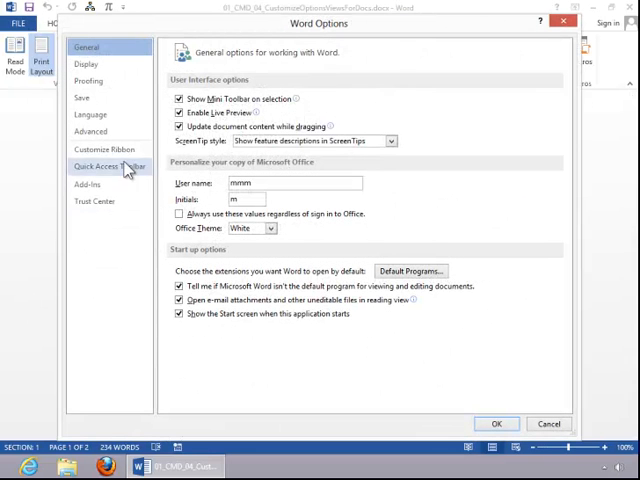
{"action": "left_click", "coordinate": [104, 148]}
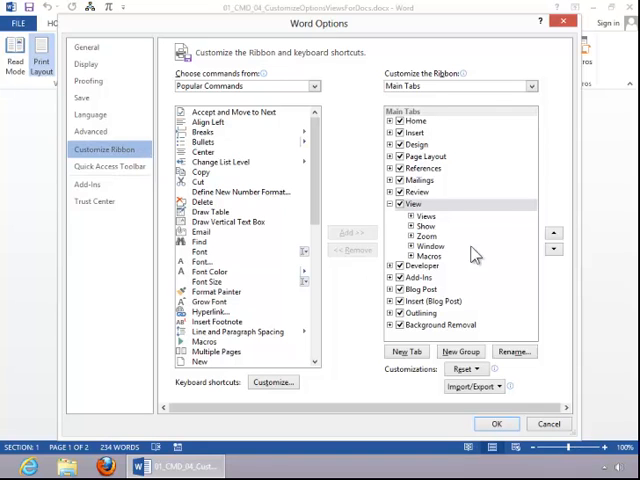
{"action": "mouse_move", "coordinate": [418, 268]}
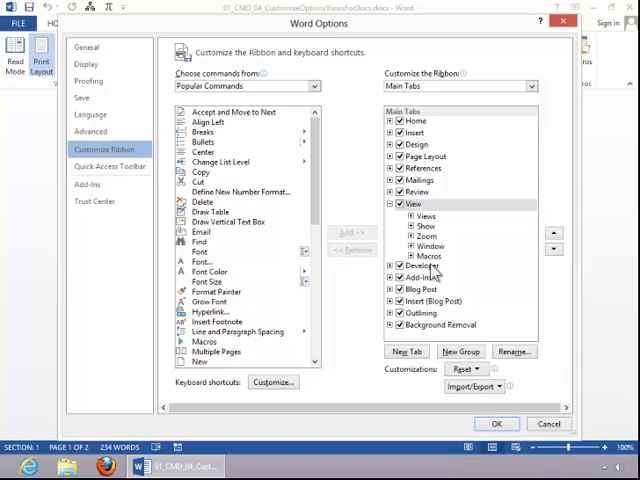
{"action": "left_click", "coordinate": [406, 352]}
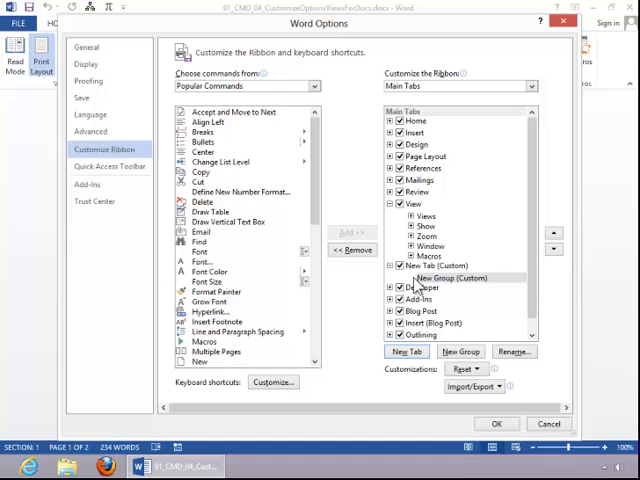
{"action": "left_click", "coordinate": [440, 264]}
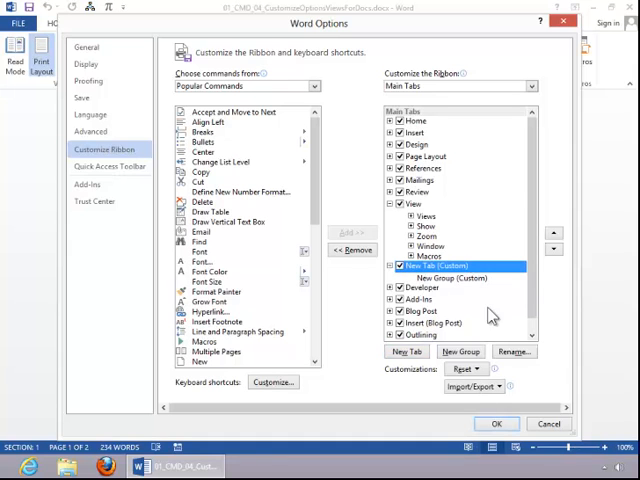
{"action": "left_click", "coordinate": [514, 352]}
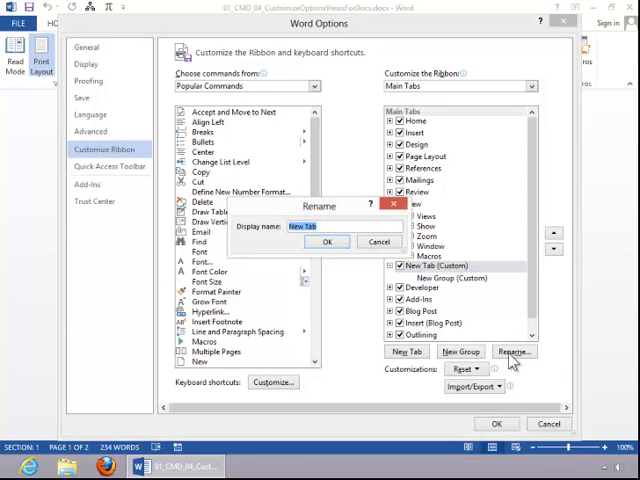
{"action": "type", "text": "Custom"}
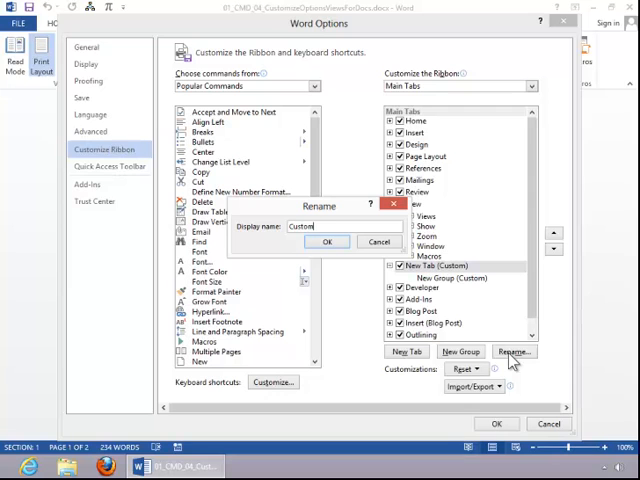
{"action": "type", "text": "Tab"}
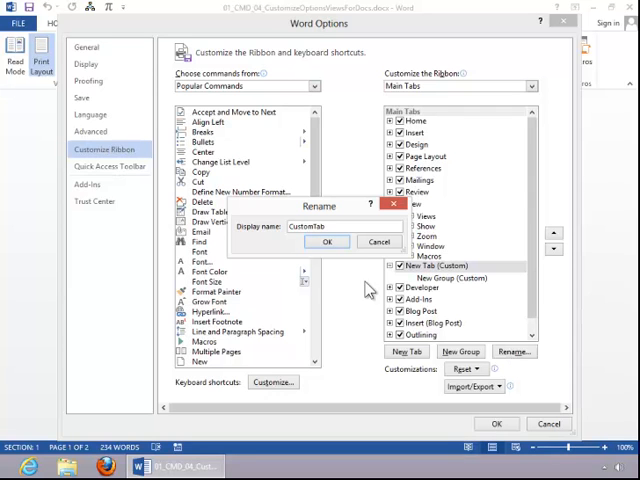
{"action": "left_click", "coordinate": [328, 242]}
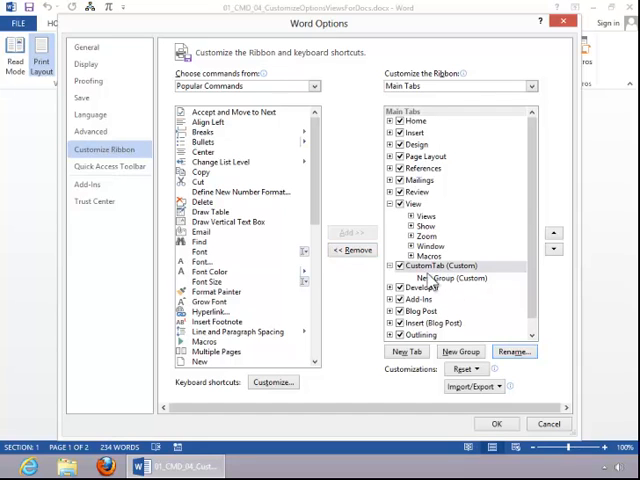
Step: Add a new group to CustomTab and confirm its new name with a symbol
{"action": "left_click", "coordinate": [452, 278]}
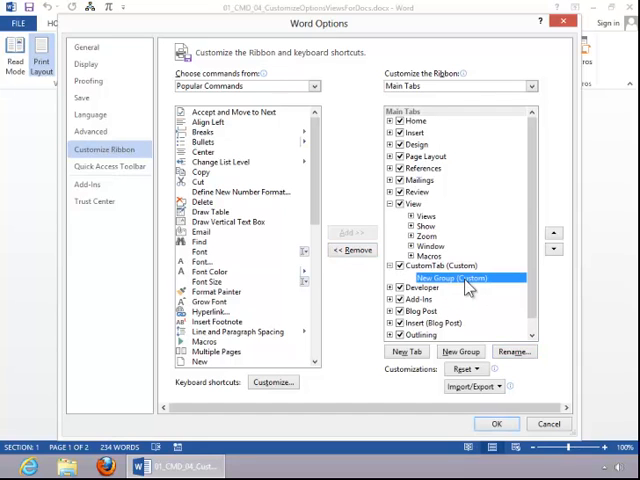
{"action": "left_click", "coordinate": [512, 352]}
{"action": "type", "text": "Group1"}
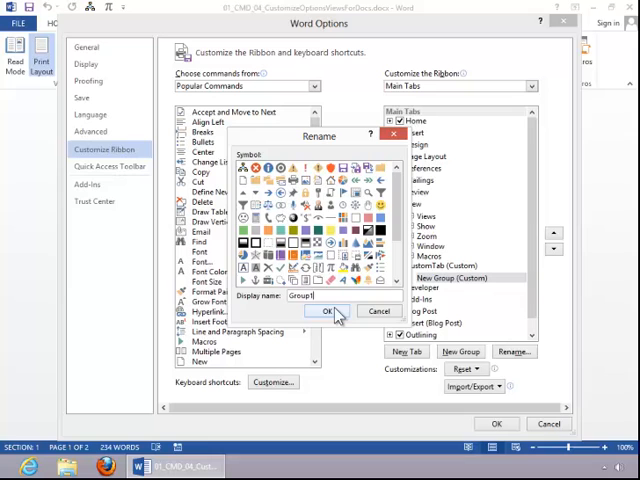
{"action": "left_click", "coordinate": [326, 312]}
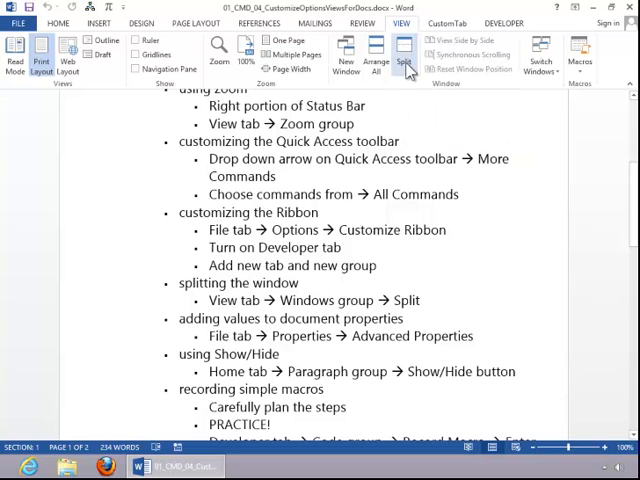
{"action": "left_click", "coordinate": [406, 56]}
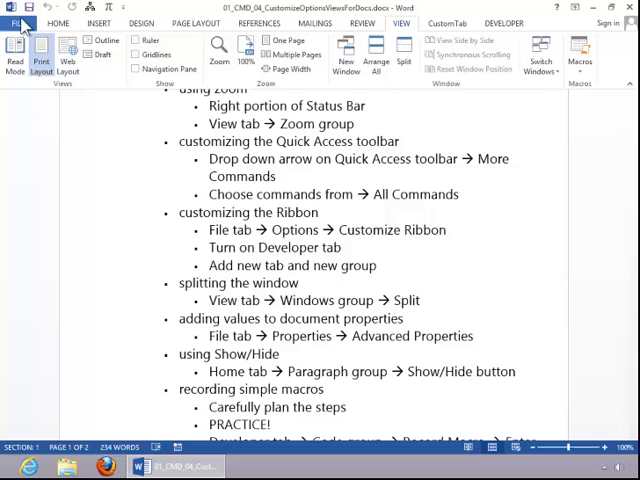
{"action": "left_click", "coordinate": [12, 22]}
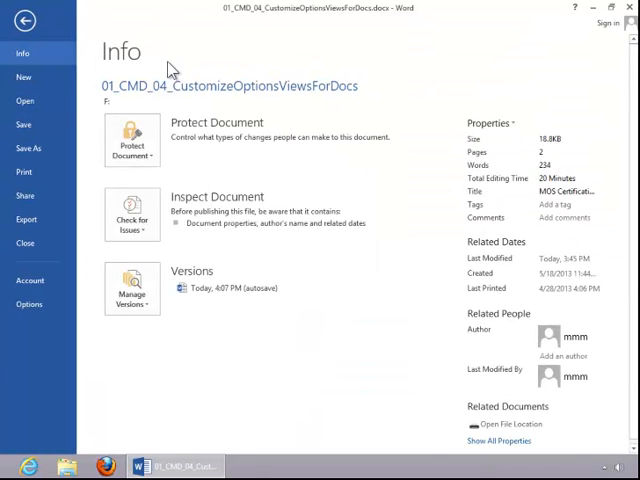
{"action": "mouse_move", "coordinate": [540, 344]}
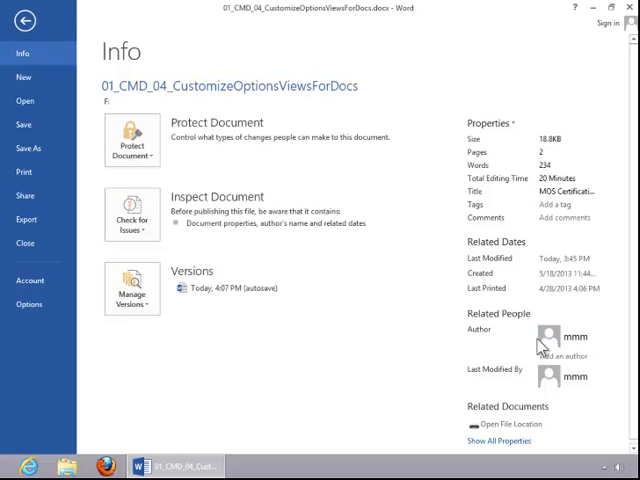
{"action": "left_click", "coordinate": [568, 204]}
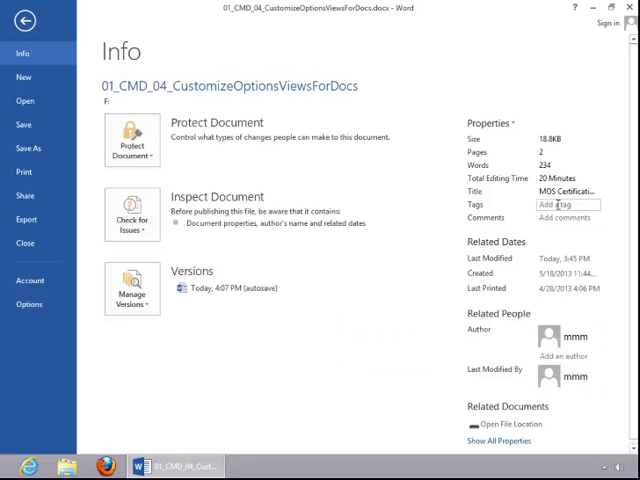
{"action": "left_click", "coordinate": [568, 204]}
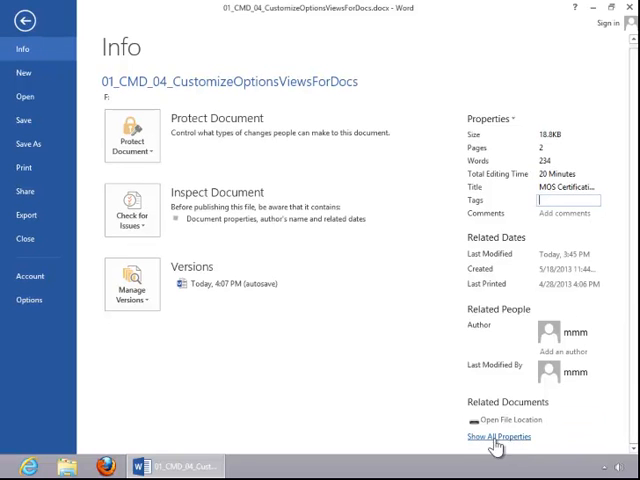
{"action": "left_click", "coordinate": [498, 436]}
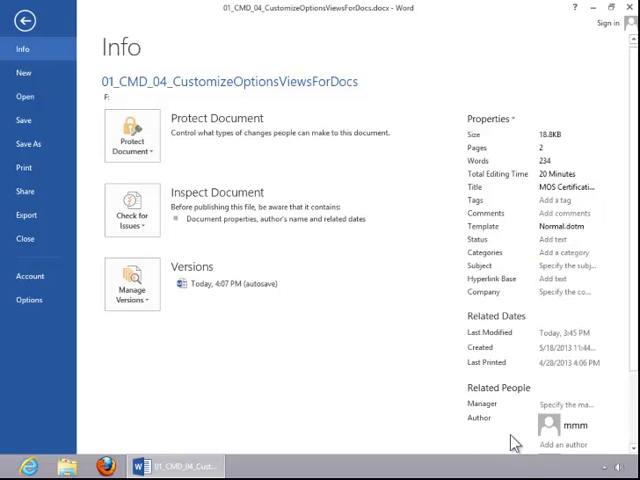
{"action": "scroll", "scroll_direction": "down", "scroll_amount": 3}
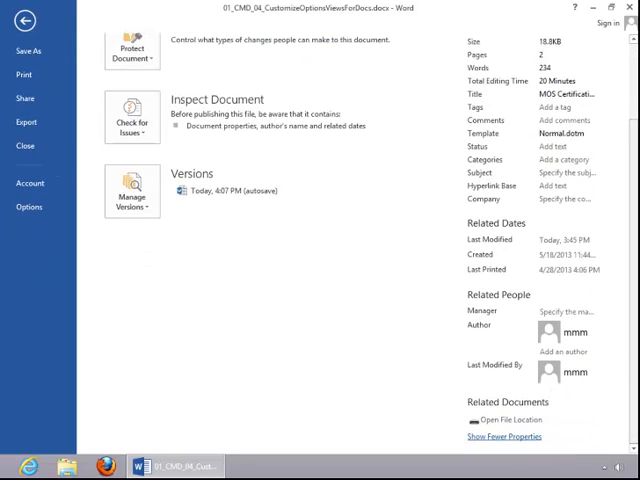
{"action": "left_click", "coordinate": [484, 108]}
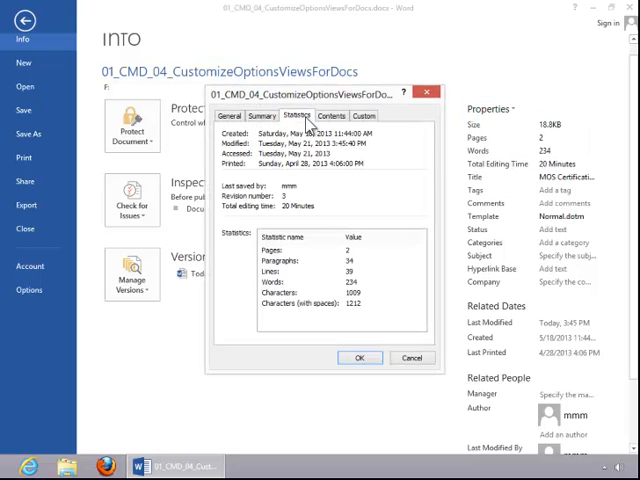
{"action": "left_click", "coordinate": [262, 116]}
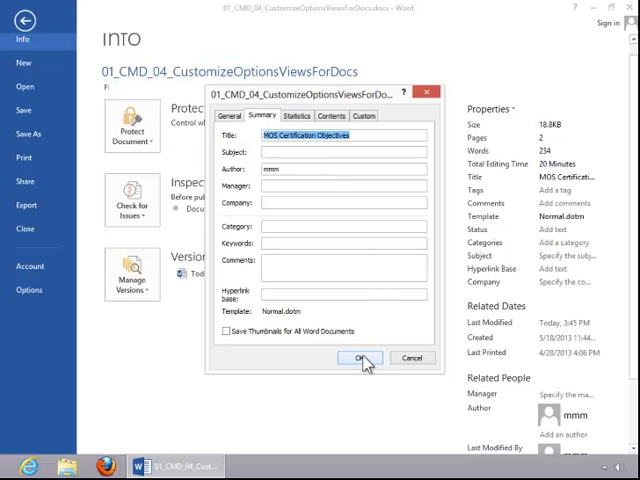
{"action": "left_click", "coordinate": [360, 358]}
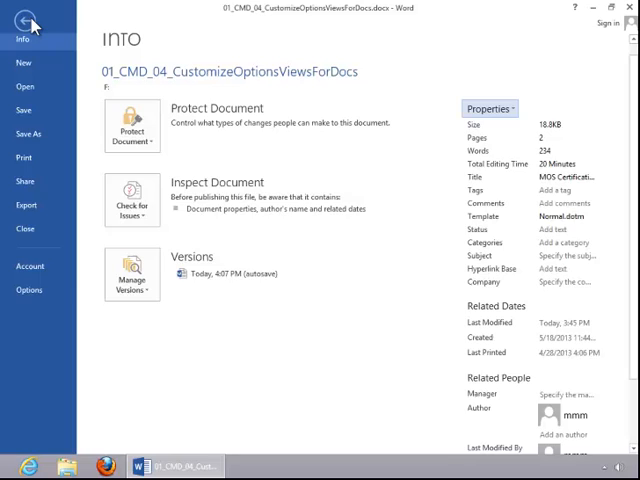
{"action": "left_click", "coordinate": [24, 24]}
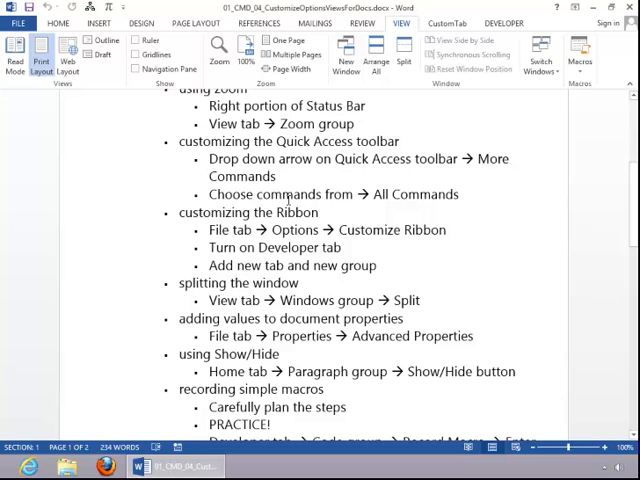
{"action": "left_click", "coordinate": [58, 24]}
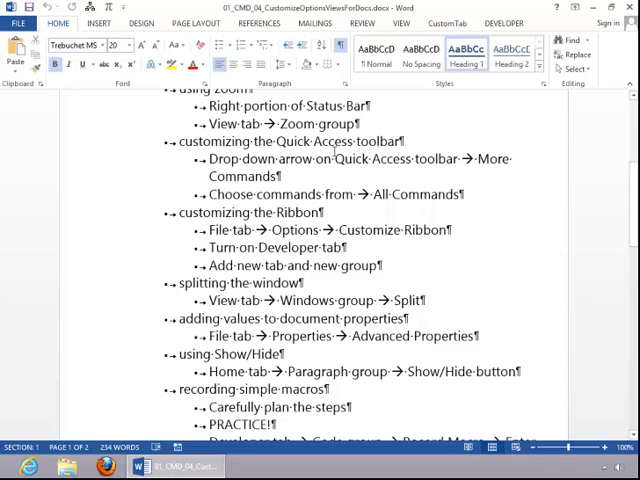
{"action": "mouse_move", "coordinate": [338, 50]}
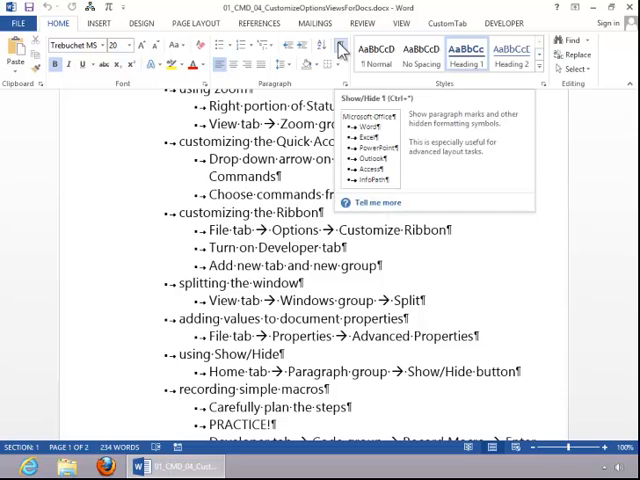
{"action": "left_click", "coordinate": [340, 50]}
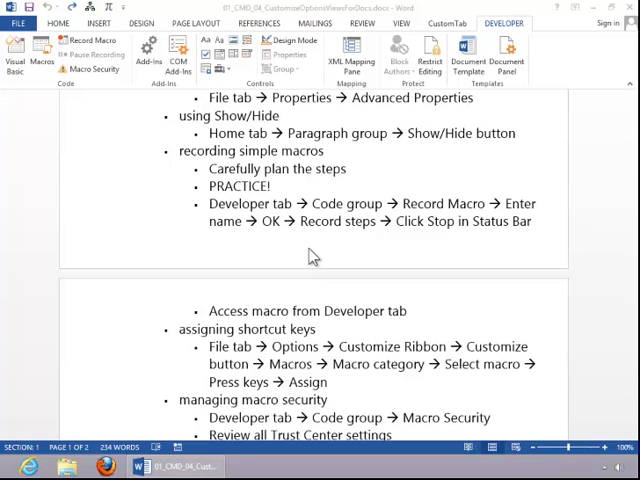
{"action": "mouse_move", "coordinate": [340, 204]}
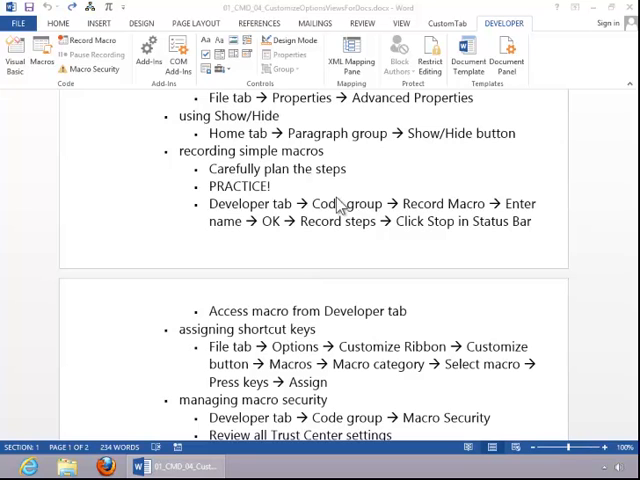
{"action": "mouse_move", "coordinate": [504, 28]}
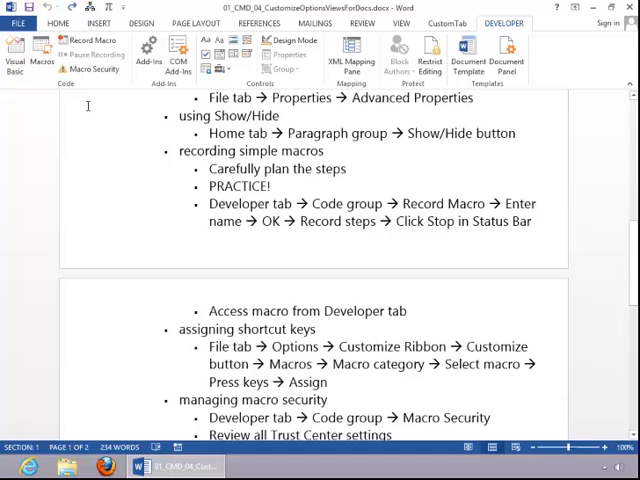
{"action": "mouse_move", "coordinate": [96, 40]}
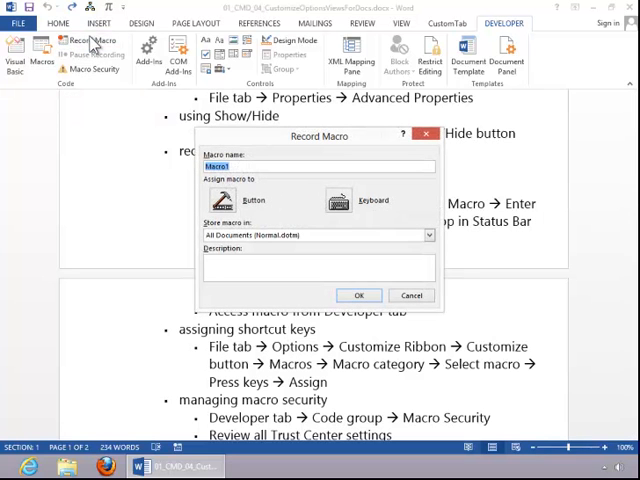
Step: Name the macro TestM..., enter a description, and begin recording it
{"action": "type", "text": "TestM"}
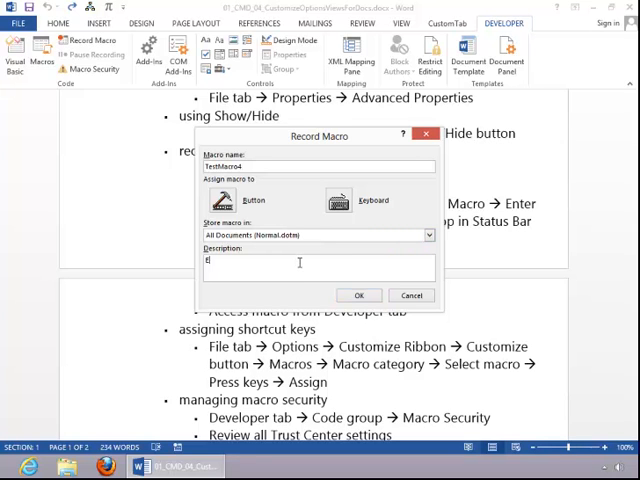
{"action": "type", "text": "nter a desc"}
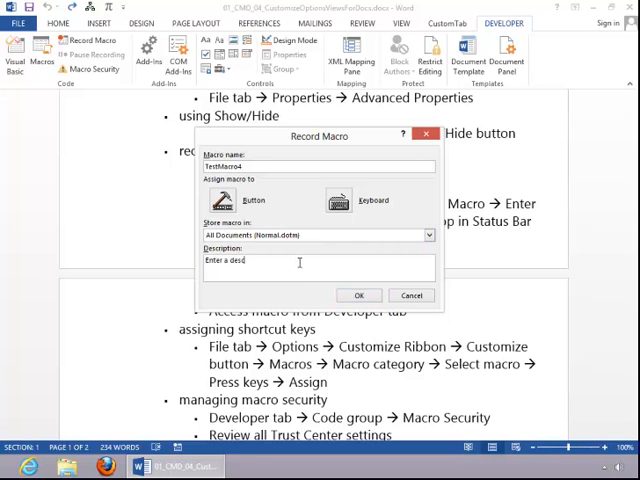
{"action": "type", "text": "ription"}
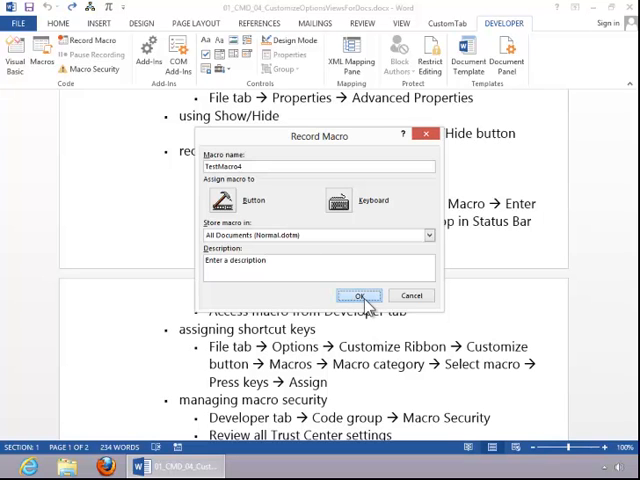
{"action": "left_click", "coordinate": [360, 296]}
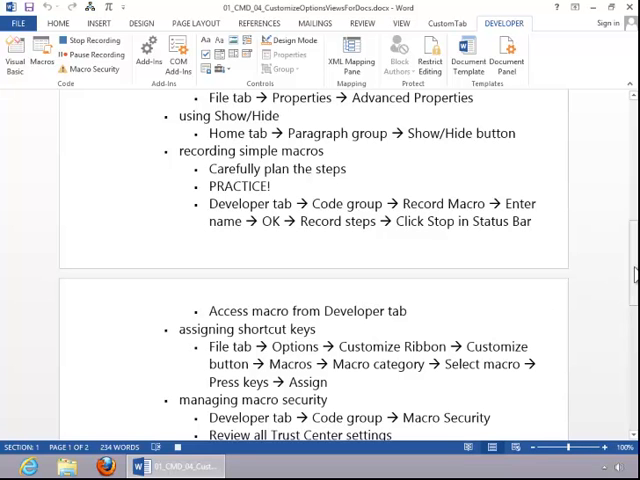
Step: Apply the Title style to the Exam 77-418 heading and stop the macro recording
{"action": "scroll", "scroll_direction": "up", "scroll_amount": 3}
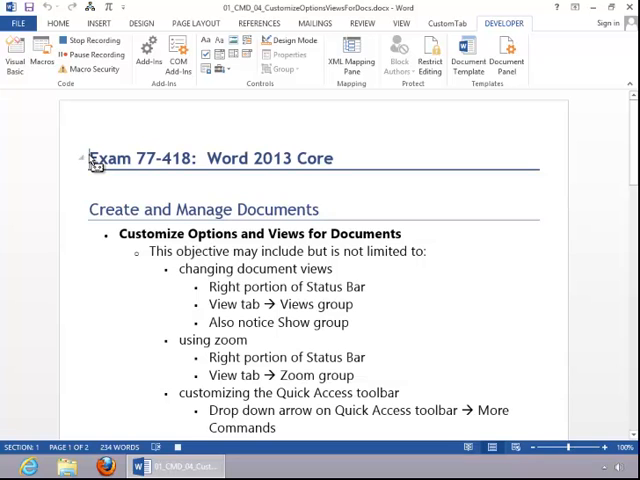
{"action": "mouse_move", "coordinate": [128, 176]}
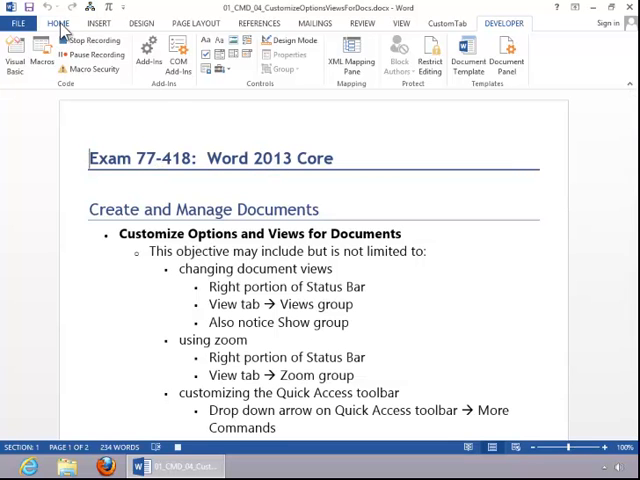
{"action": "left_click", "coordinate": [58, 24]}
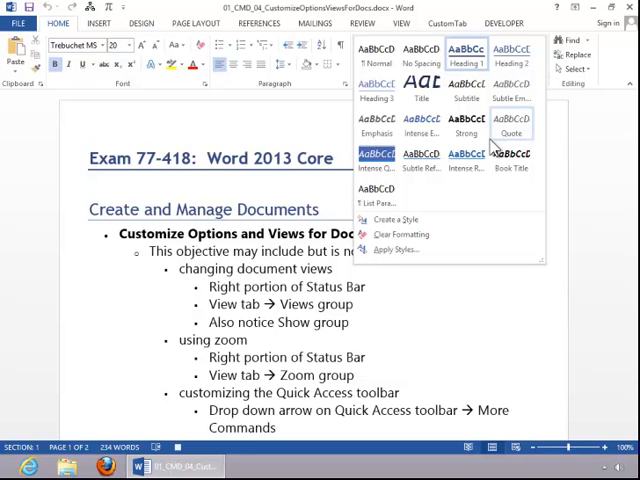
{"action": "left_click", "coordinate": [420, 56]}
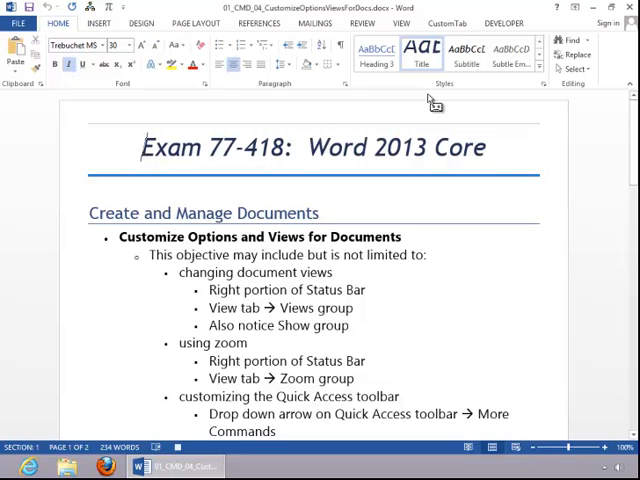
{"action": "left_click", "coordinate": [156, 446]}
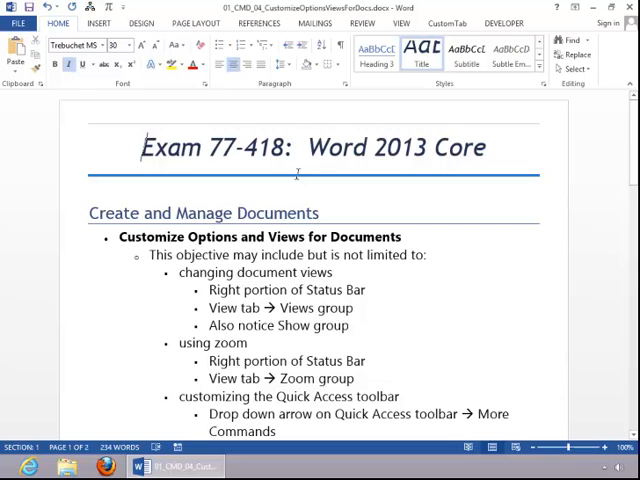
{"action": "left_click", "coordinate": [504, 24]}
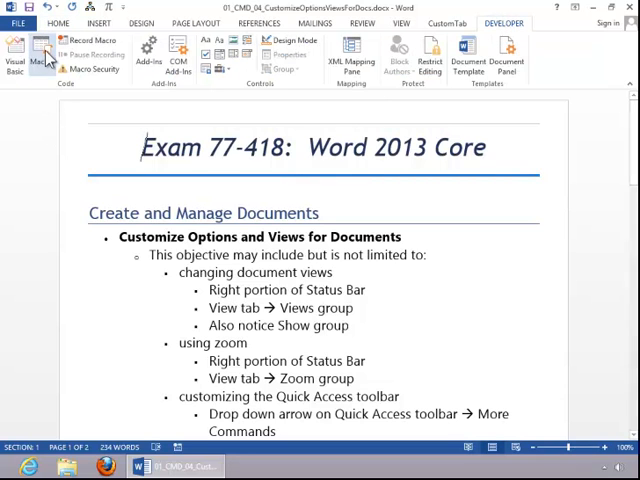
{"action": "left_click", "coordinate": [44, 58]}
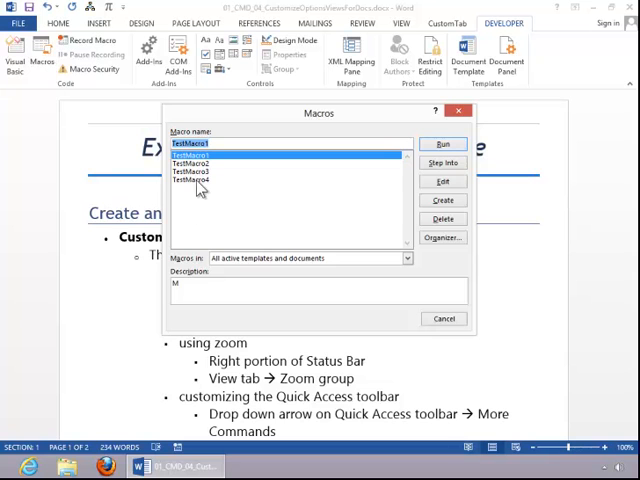
{"action": "left_click", "coordinate": [192, 180]}
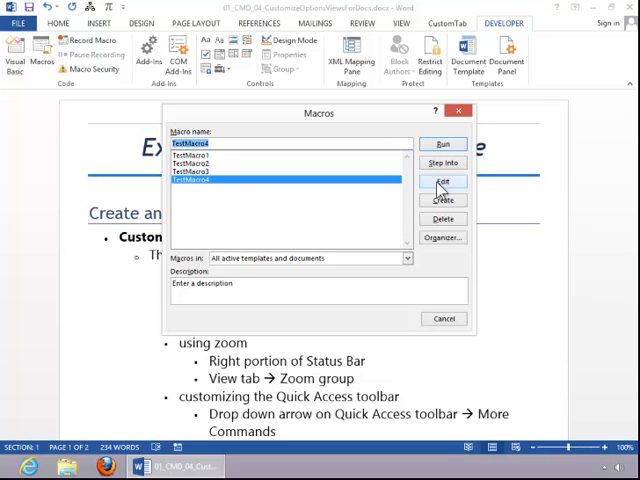
{"action": "left_click", "coordinate": [444, 180]}
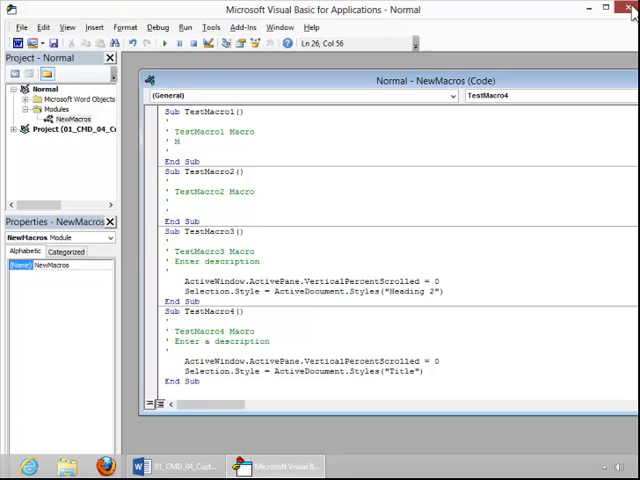
{"action": "left_click", "coordinate": [630, 8]}
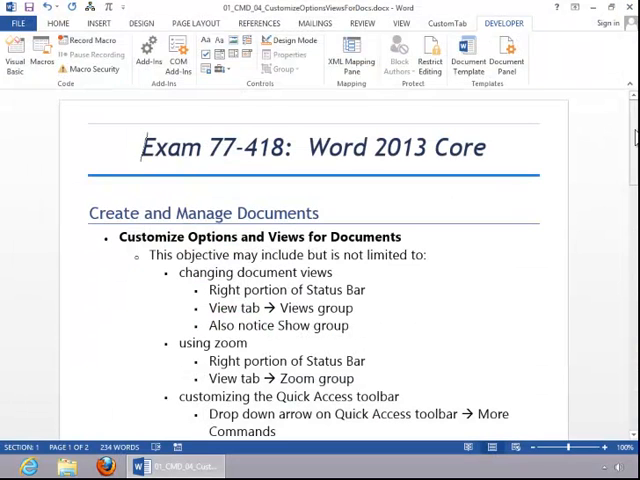
Step: Scroll to the shortcut key objectives, then reach File > Options > Customize Ribbon
{"action": "scroll", "scroll_direction": "down", "scroll_amount": 3}
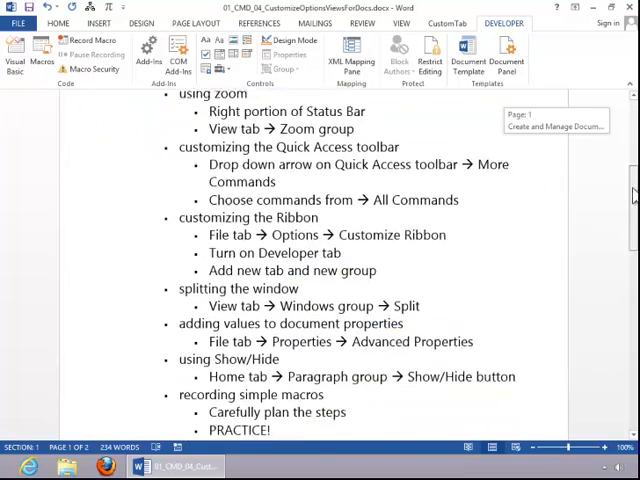
{"action": "scroll", "scroll_direction": "down", "scroll_amount": 3}
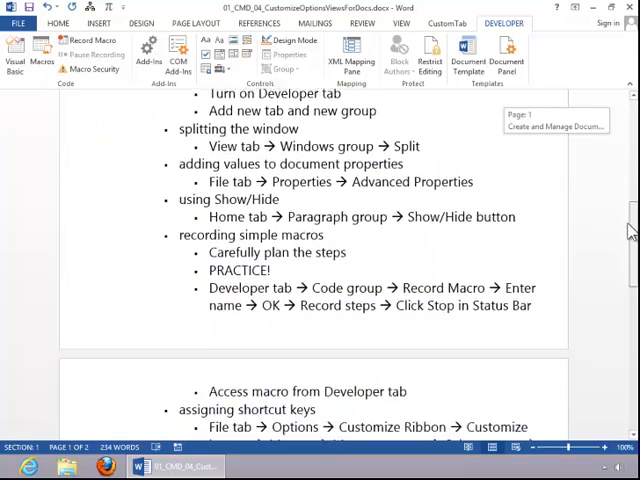
{"action": "scroll", "scroll_direction": "down", "scroll_amount": 3}
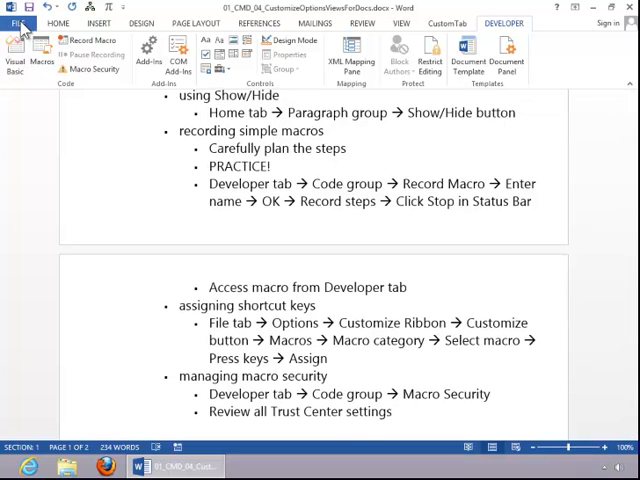
{"action": "left_click", "coordinate": [14, 8]}
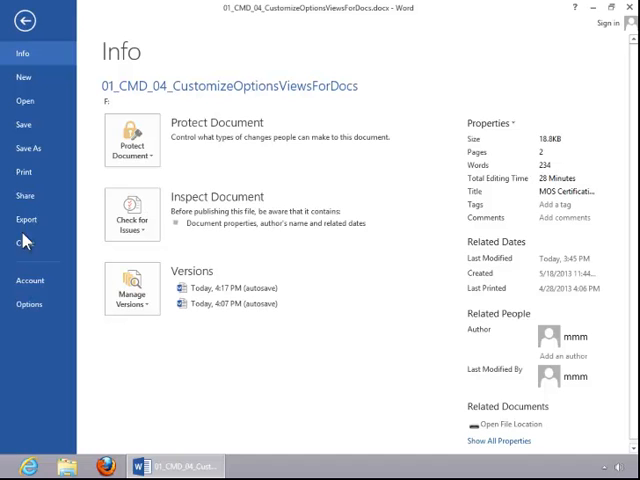
{"action": "left_click", "coordinate": [30, 304]}
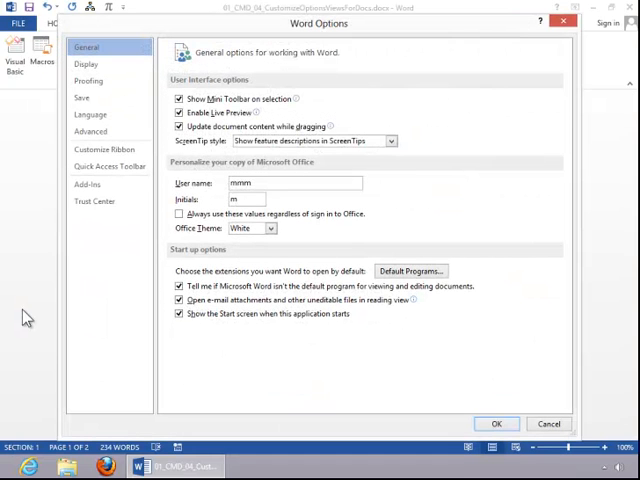
{"action": "mouse_move", "coordinate": [110, 148]}
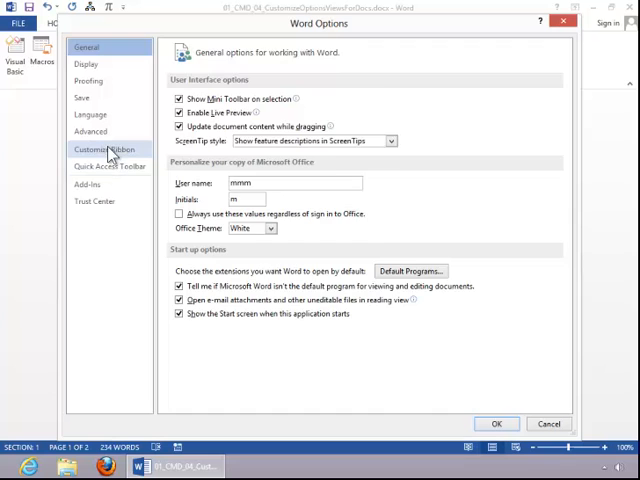
{"action": "left_click", "coordinate": [108, 148]}
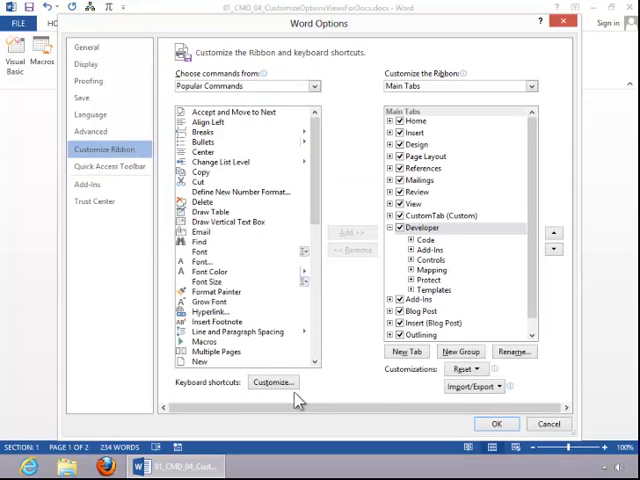
Step: In Customize Keyboard, try Ctrl+S then assign Ctrl+7 to the Title-style macro
{"action": "left_click", "coordinate": [272, 382]}
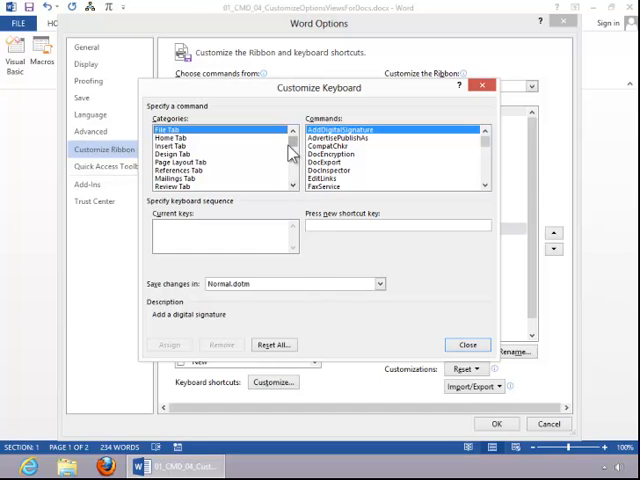
{"action": "scroll", "scroll_direction": "down", "scroll_amount": 3}
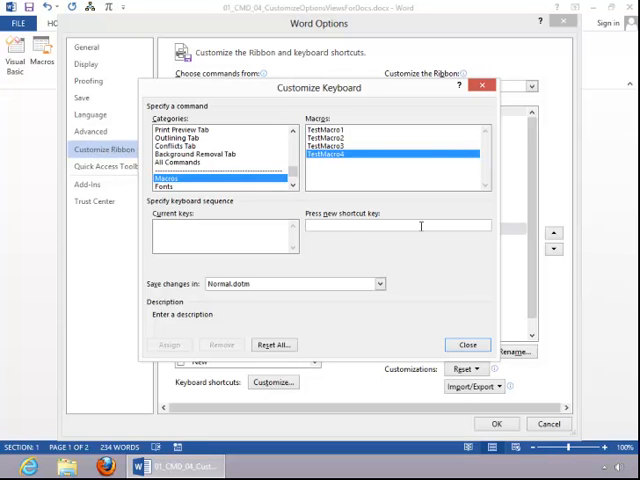
{"action": "type", "text": "Ctrl+S"}
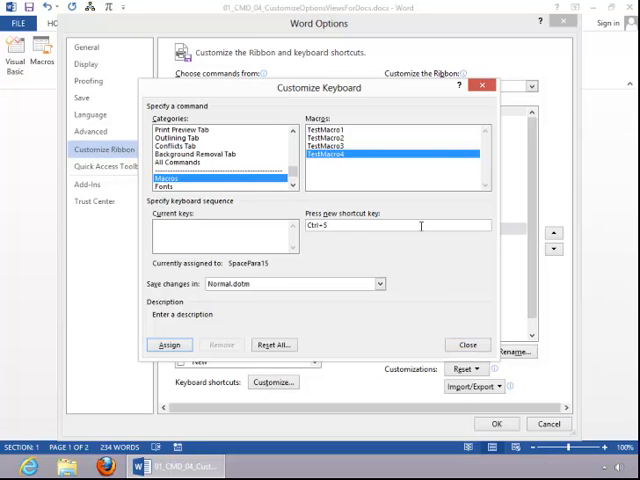
{"action": "mouse_move", "coordinate": [256, 276]}
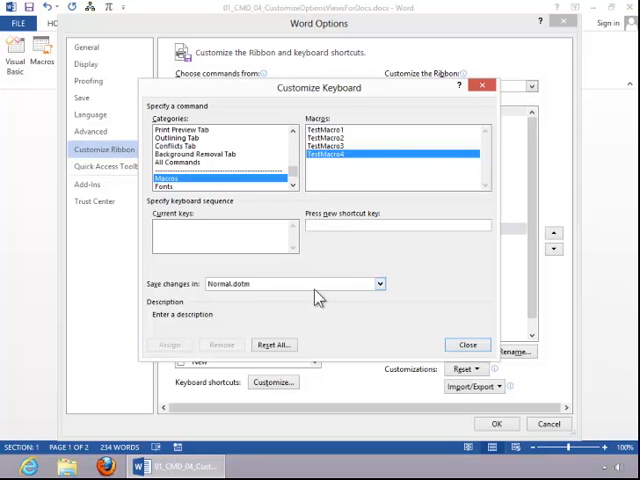
{"action": "type", "text": "Ctrl+7"}
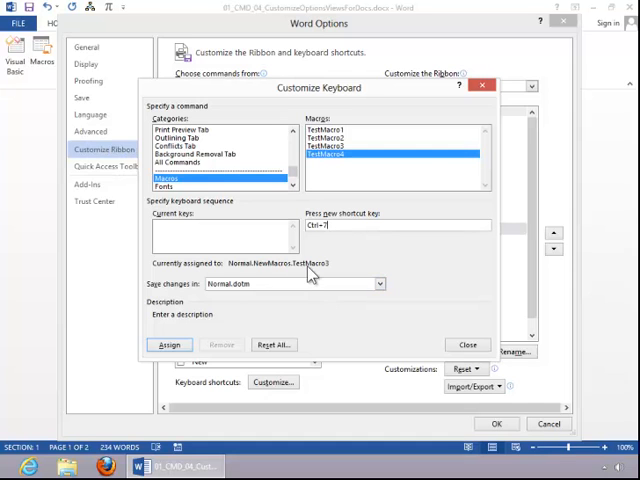
{"action": "mouse_move", "coordinate": [320, 276]}
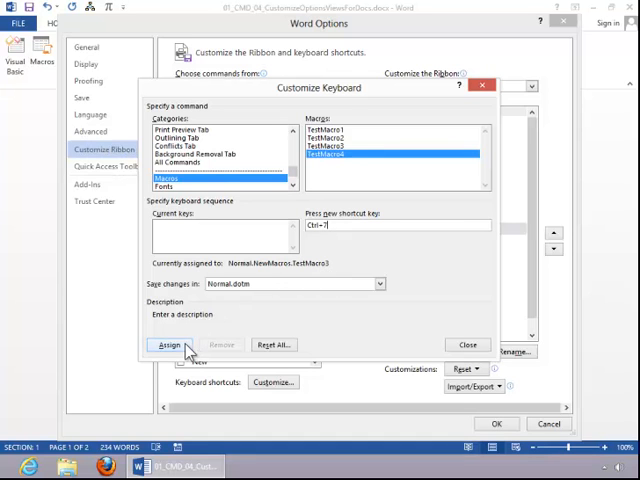
{"action": "left_click", "coordinate": [170, 344]}
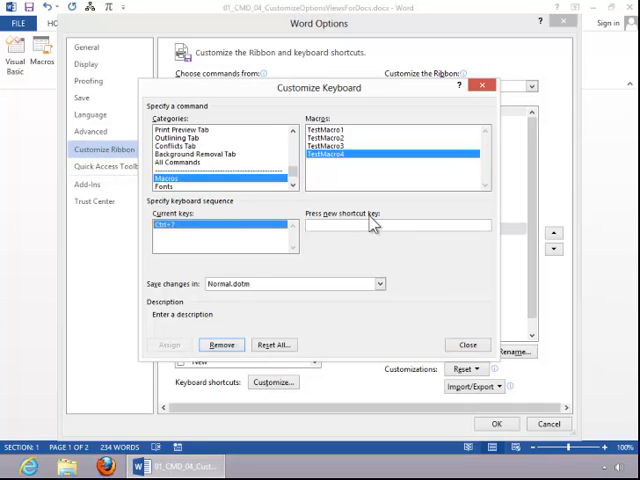
Step: Re-enter Ctrl+7 to confirm the assignment and close the keyboard shortcut settings
{"action": "left_click", "coordinate": [398, 224]}
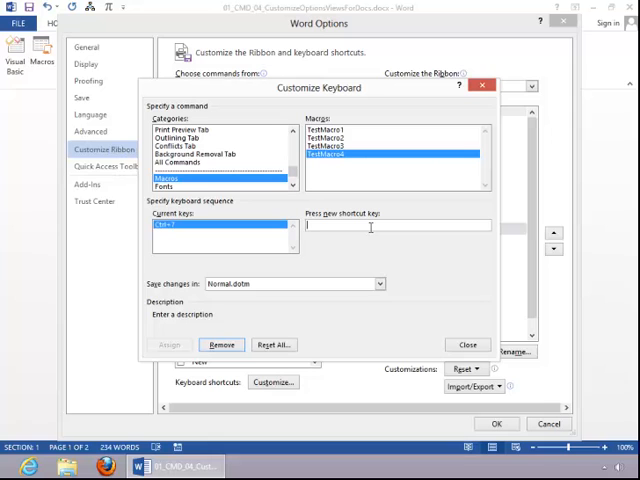
{"action": "type", "text": "Ctrl+7"}
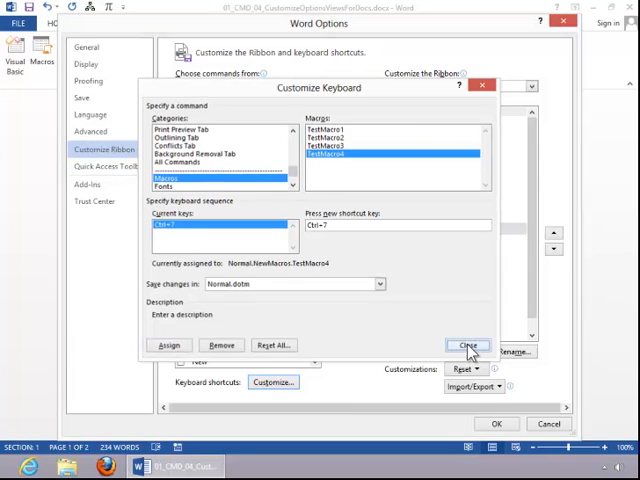
{"action": "left_click", "coordinate": [468, 344]}
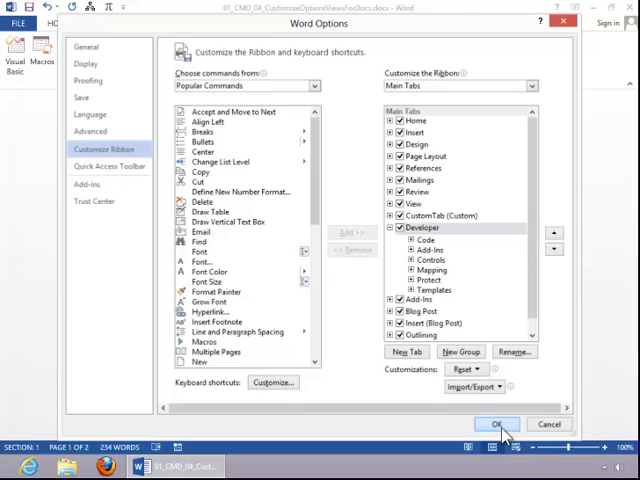
Step: Close Word Options, review macro security unchanged, and scroll back to the top heading
{"action": "left_click", "coordinate": [496, 424]}
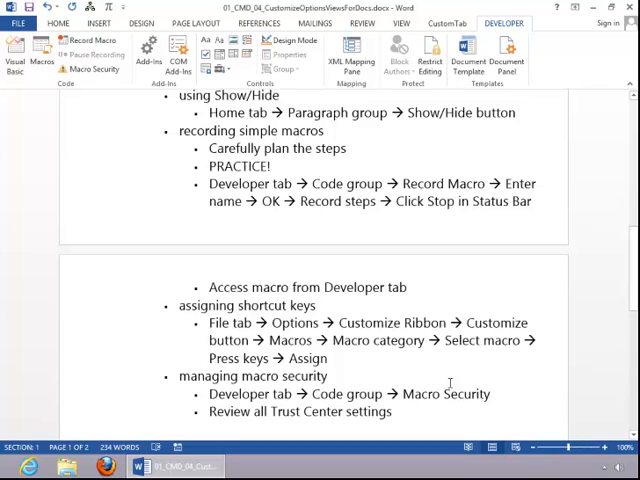
{"action": "mouse_move", "coordinate": [516, 28]}
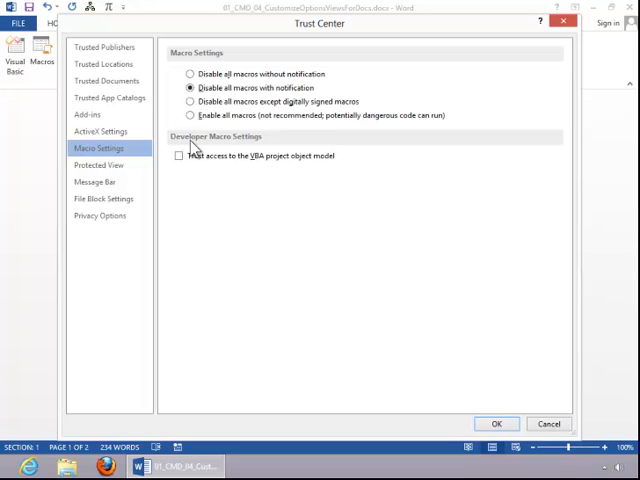
{"action": "mouse_move", "coordinate": [264, 144]}
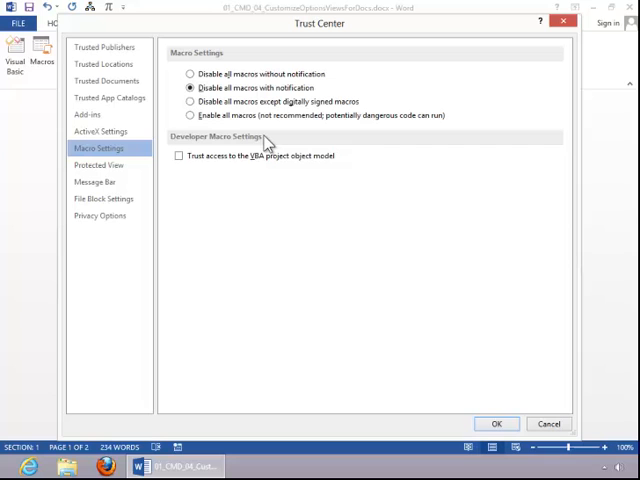
{"action": "mouse_move", "coordinate": [168, 144]}
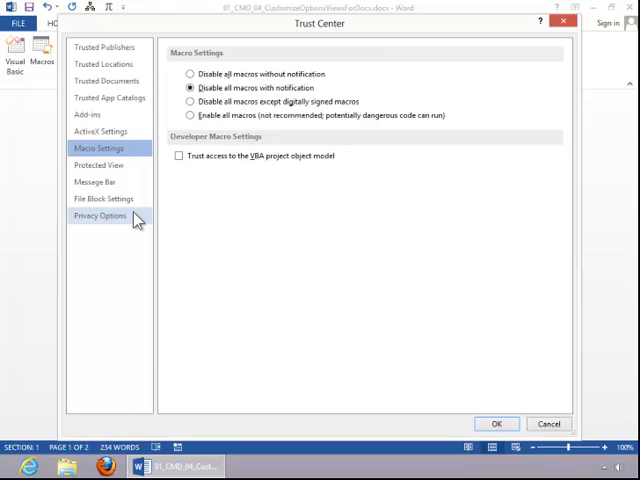
{"action": "mouse_move", "coordinate": [168, 220]}
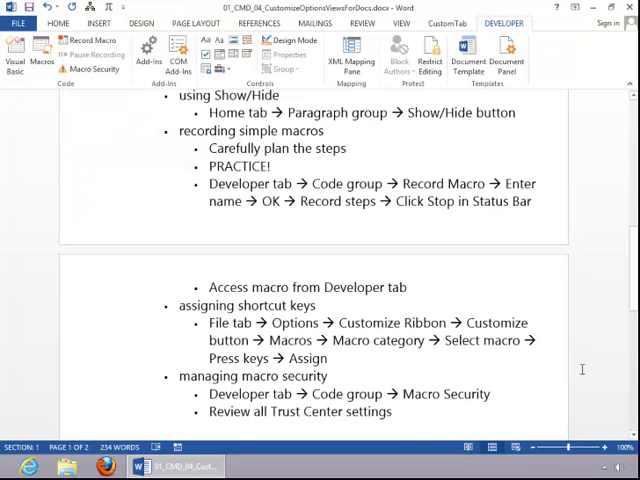
{"action": "scroll", "scroll_direction": "up", "scroll_amount": 3}
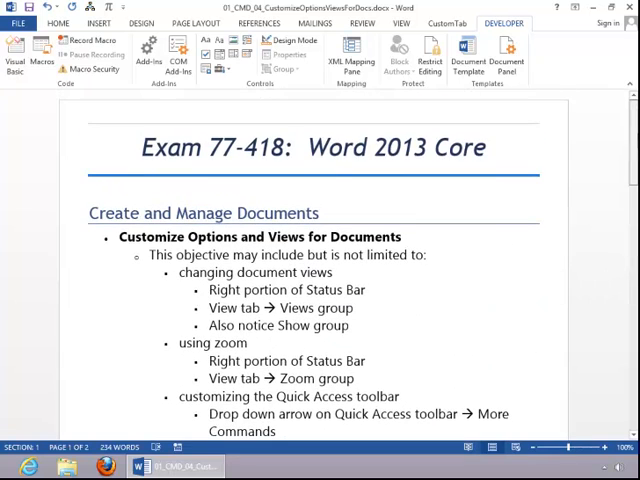